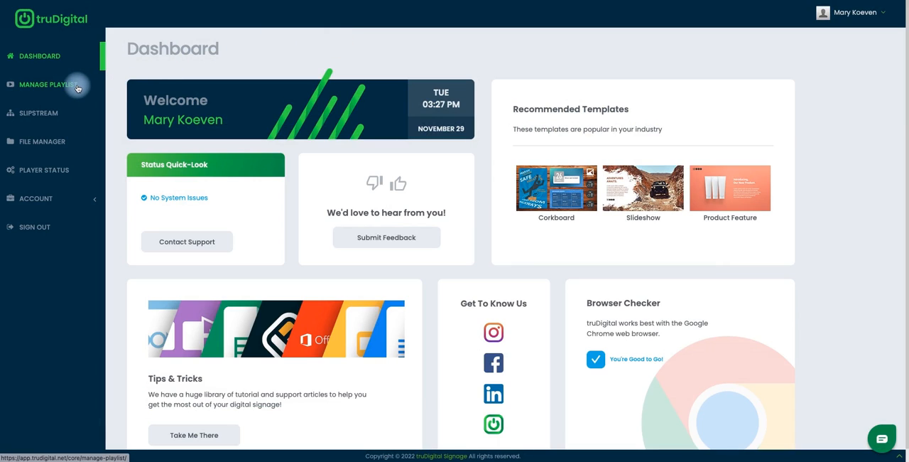
# - Go to the Manage Playlist page from the Dashboard sidebar
pyautogui.click(47, 84)
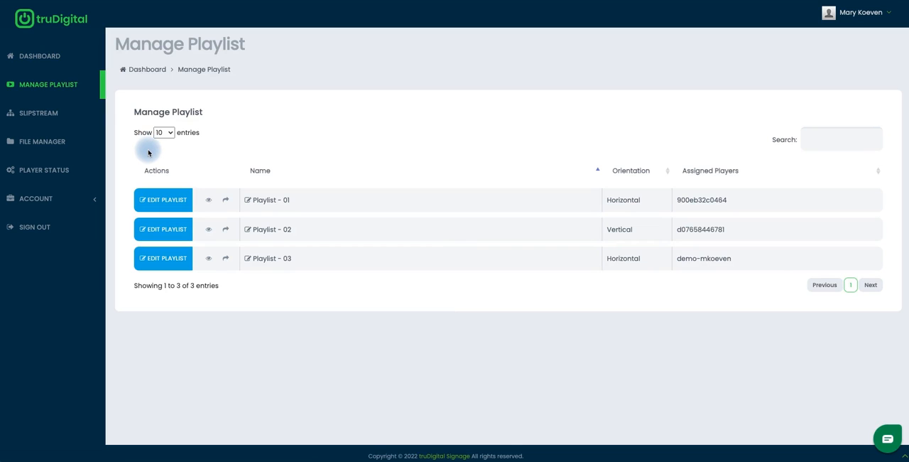
pyautogui.moveTo(293, 209)
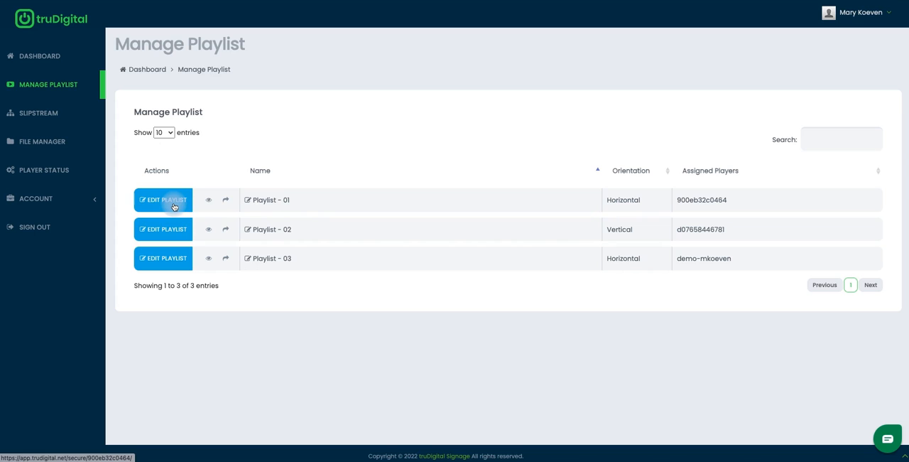
# - Edit Playlist - 01 to view its live items and saved templates
pyautogui.click(162, 199)
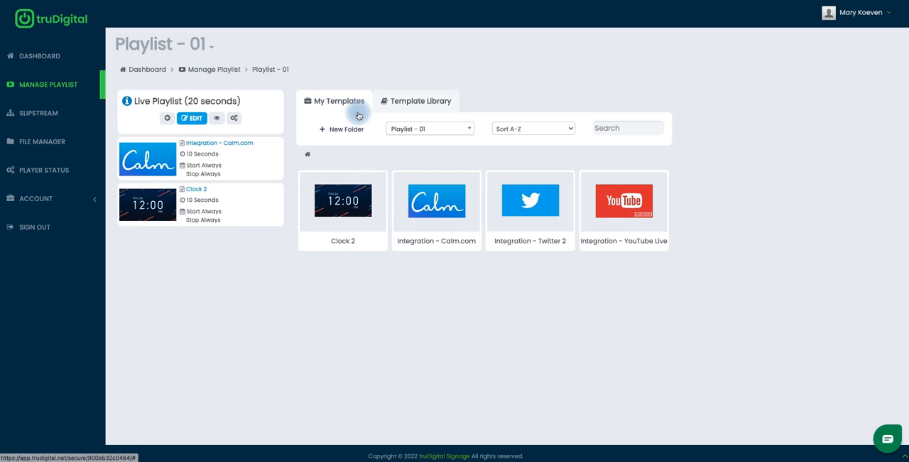
pyautogui.moveTo(389, 282)
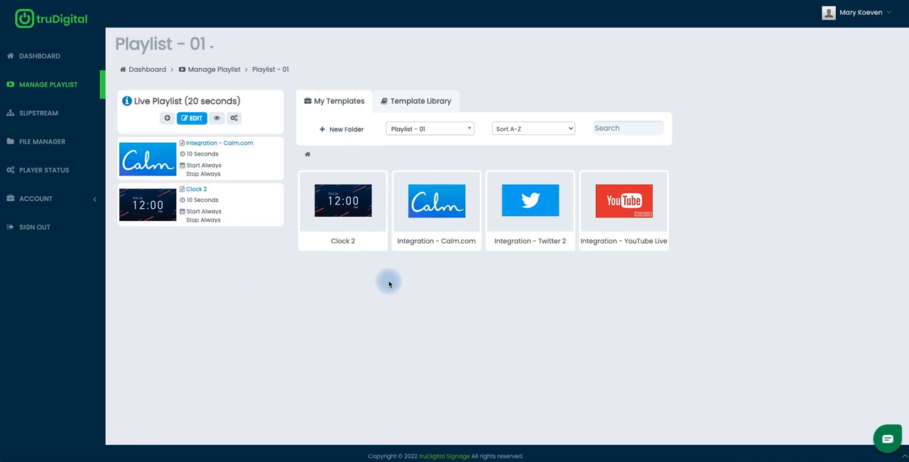
pyautogui.moveTo(384, 277)
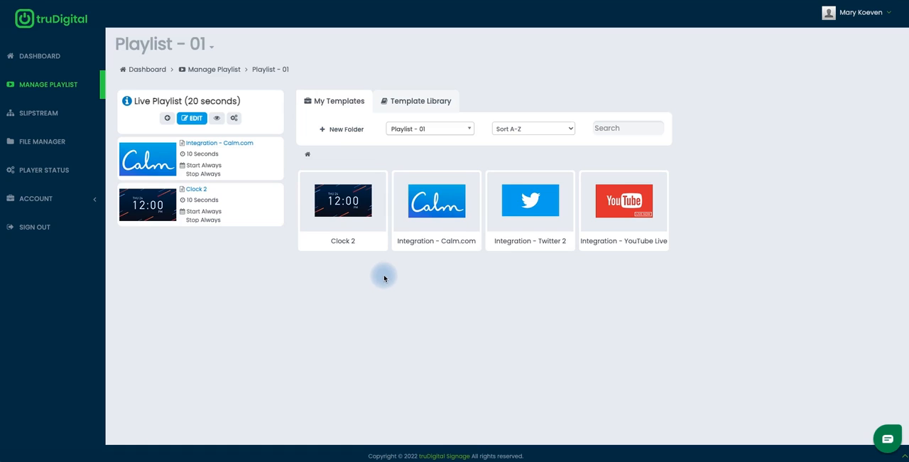
pyautogui.moveTo(387, 286)
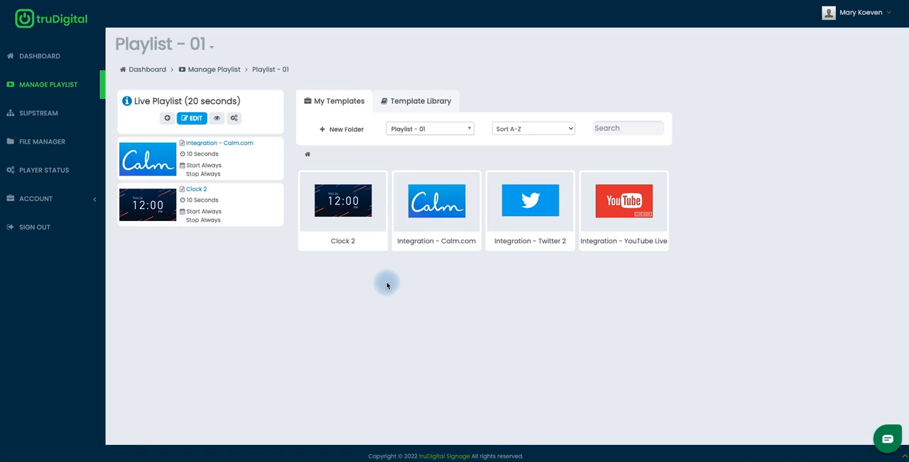
pyautogui.moveTo(382, 164)
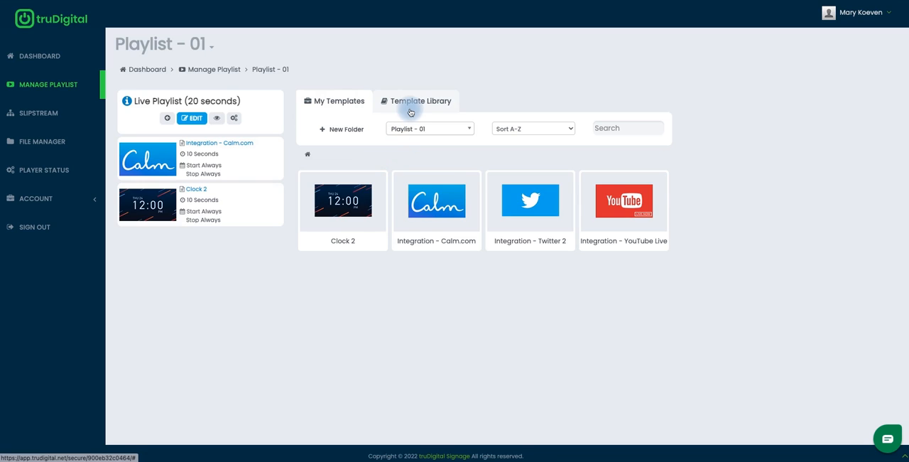
# - Search the template library for 'weather' and install Integration - Weather (3 Day)
pyautogui.click(420, 100)
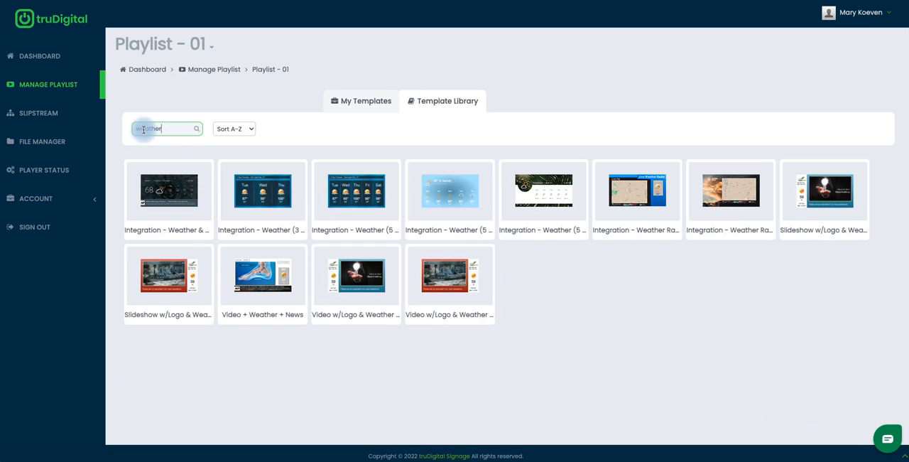
pyautogui.write('weather')
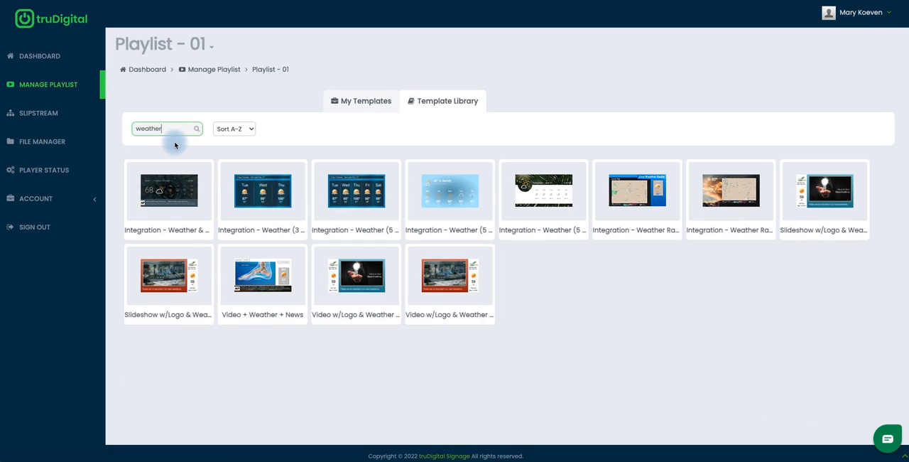
pyautogui.moveTo(178, 147)
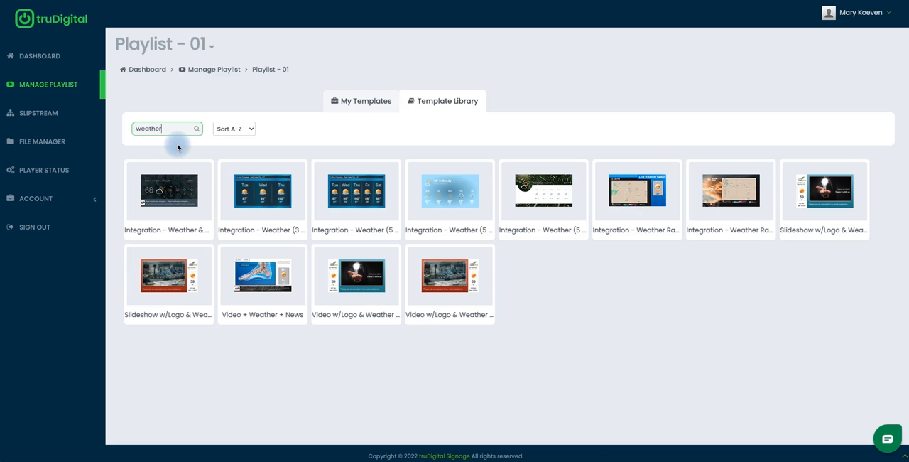
pyautogui.moveTo(178, 151)
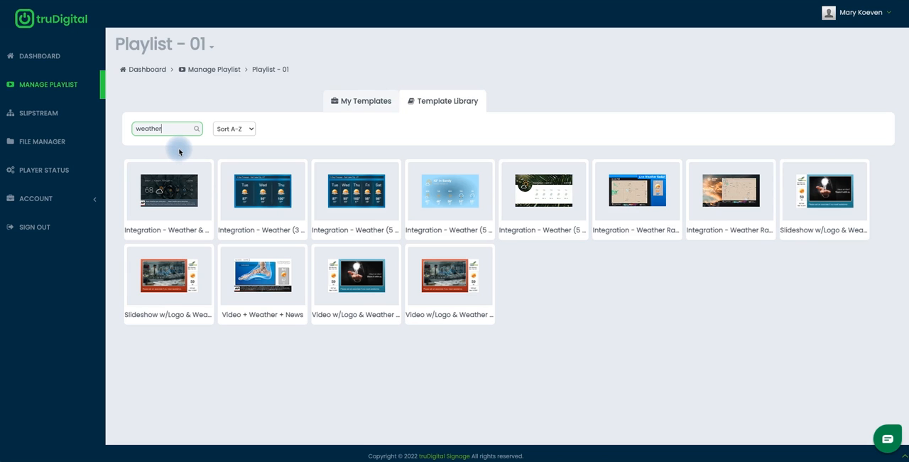
pyautogui.click(168, 190)
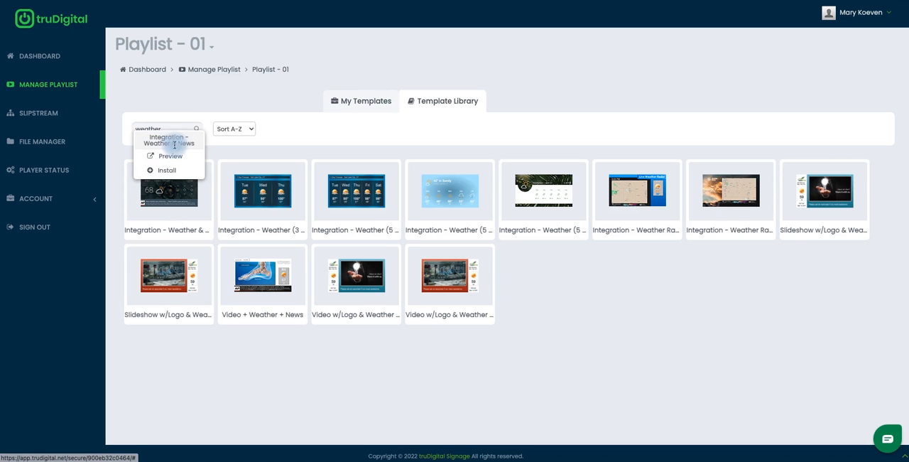
pyautogui.click(170, 155)
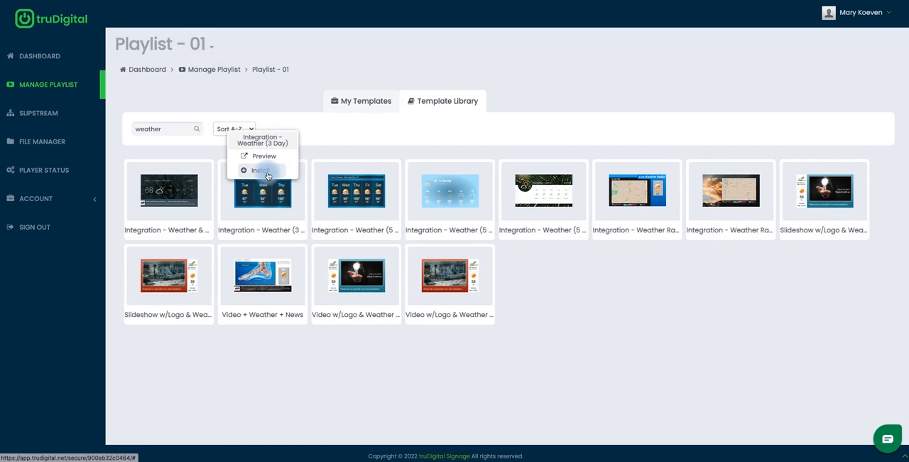
pyautogui.click(263, 171)
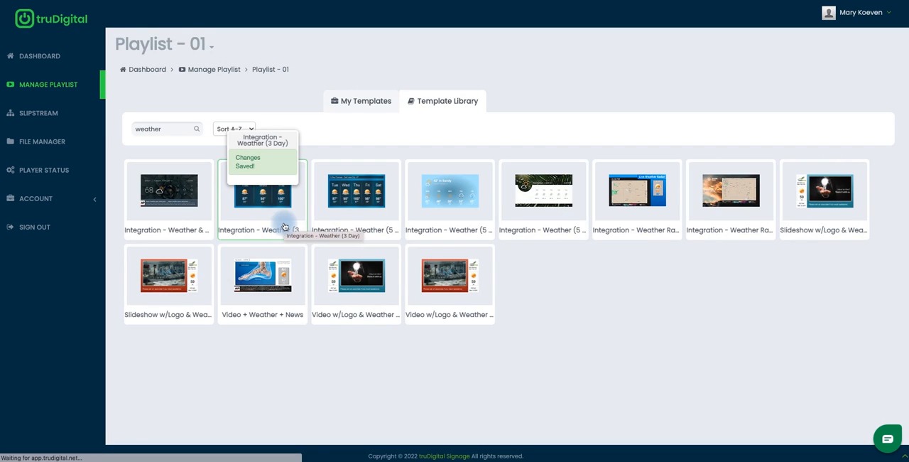
pyautogui.click(345, 100)
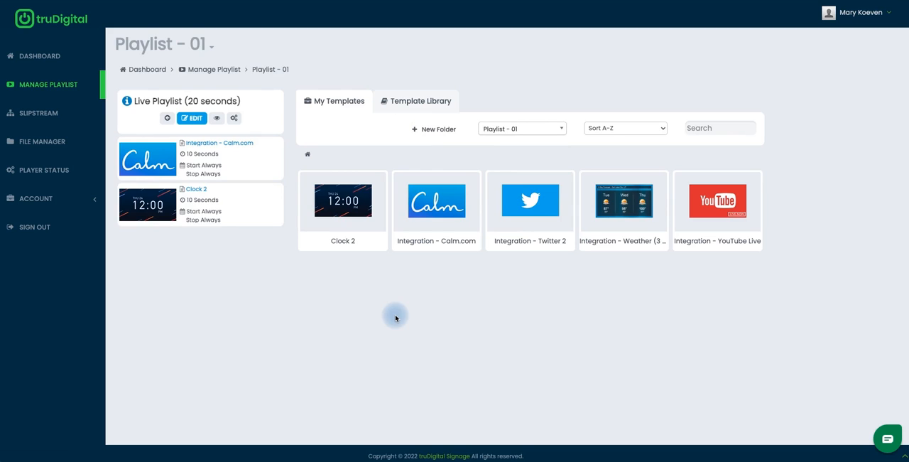
pyautogui.moveTo(618, 268)
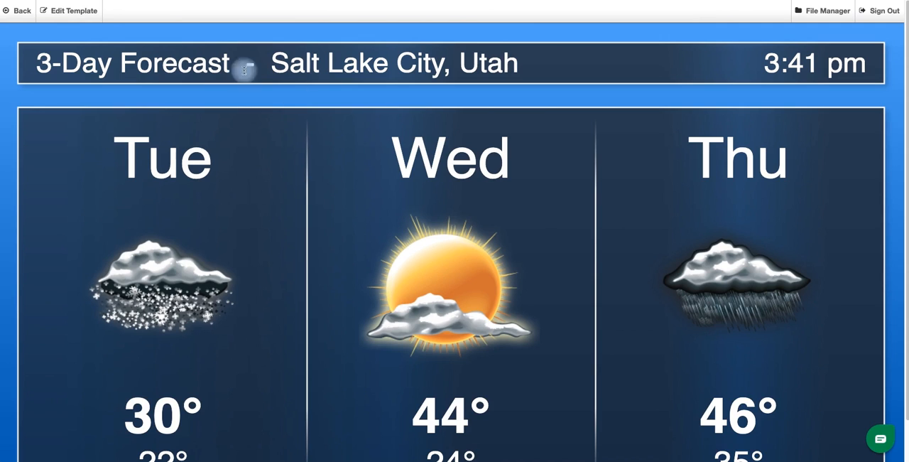
# - Put the 3-day weather template into edit mode
pyautogui.click(69, 10)
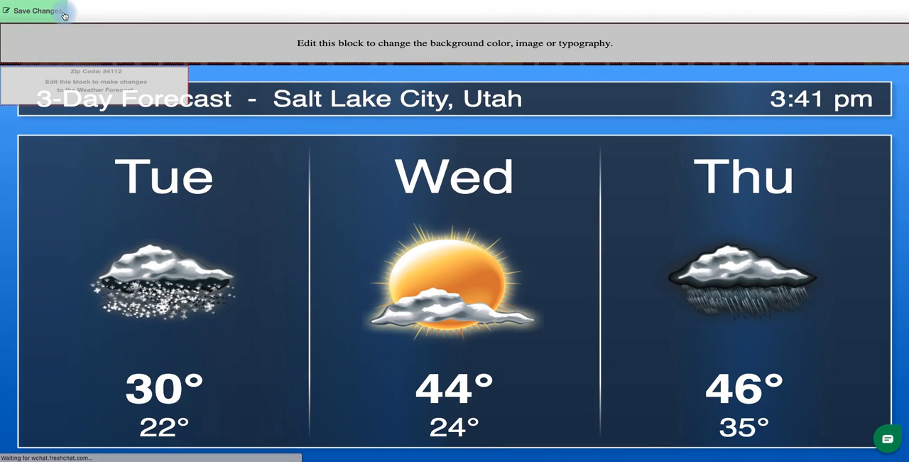
pyautogui.moveTo(84, 121)
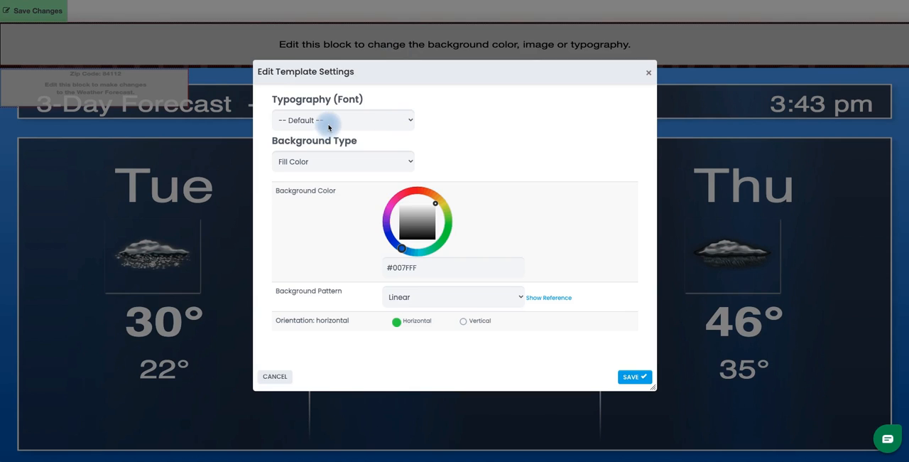
# - Preview Preset and Custom Image backgrounds, then set a purple fill-color background
pyautogui.click(343, 119)
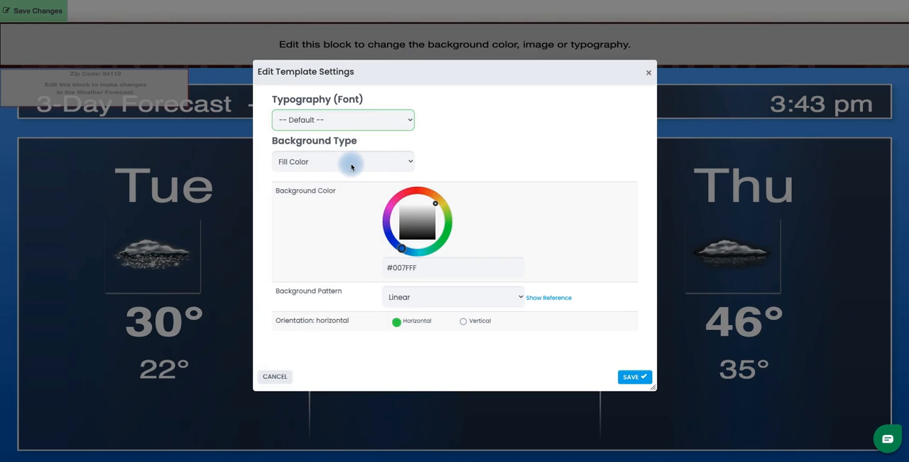
pyautogui.click(343, 162)
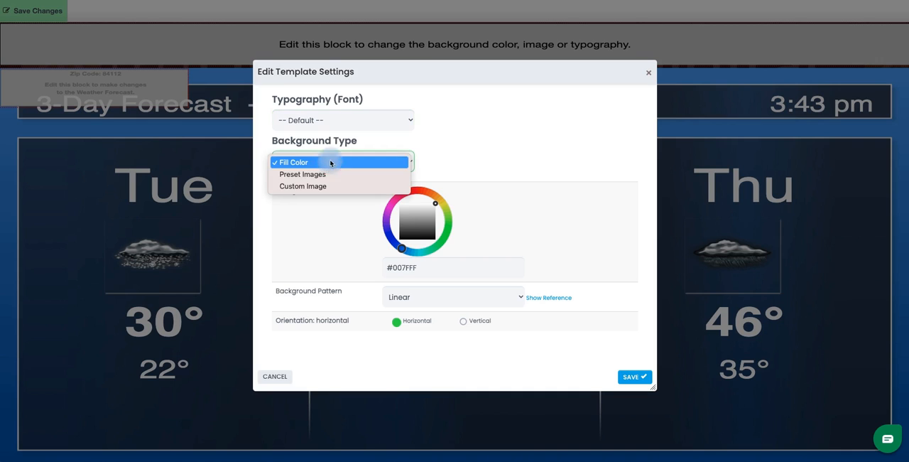
pyautogui.click(303, 174)
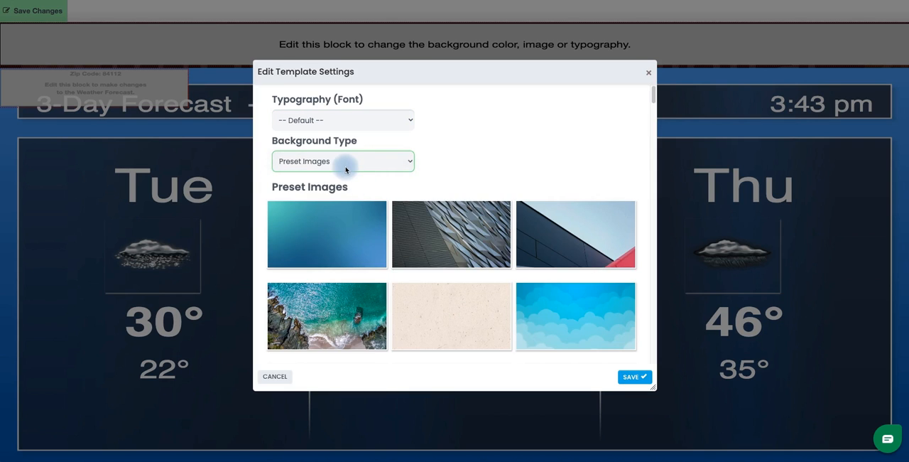
pyautogui.click(343, 161)
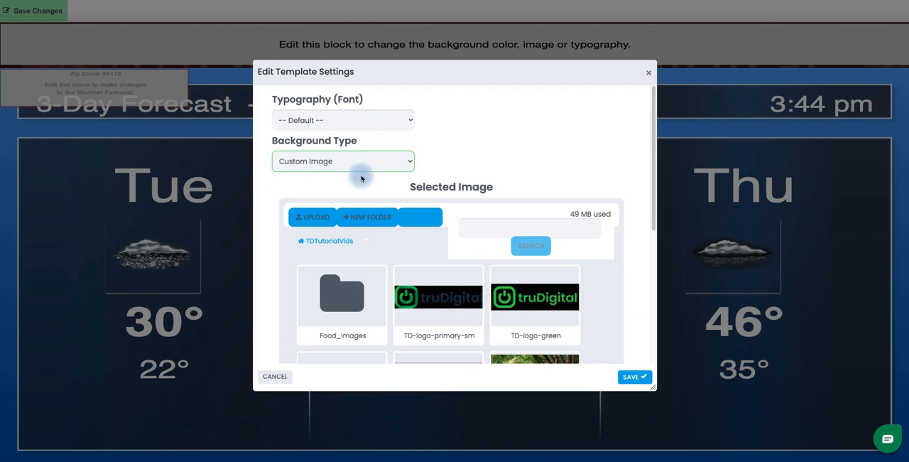
pyautogui.click(343, 161)
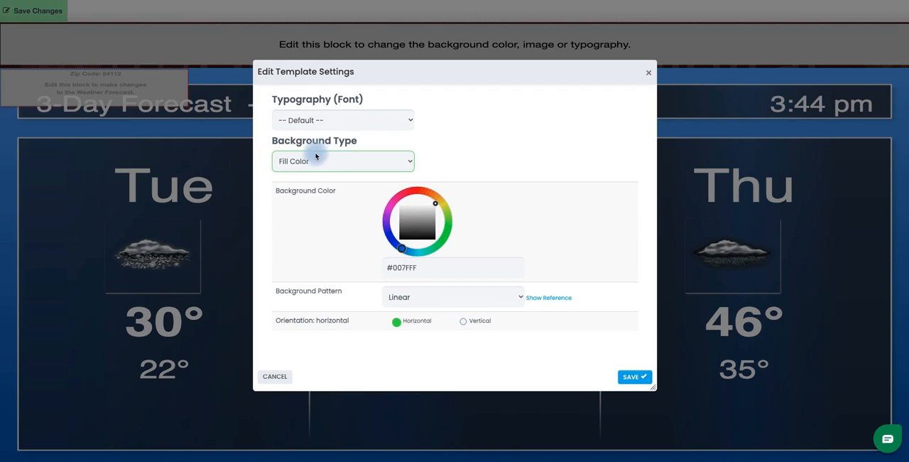
pyautogui.moveTo(420, 250)
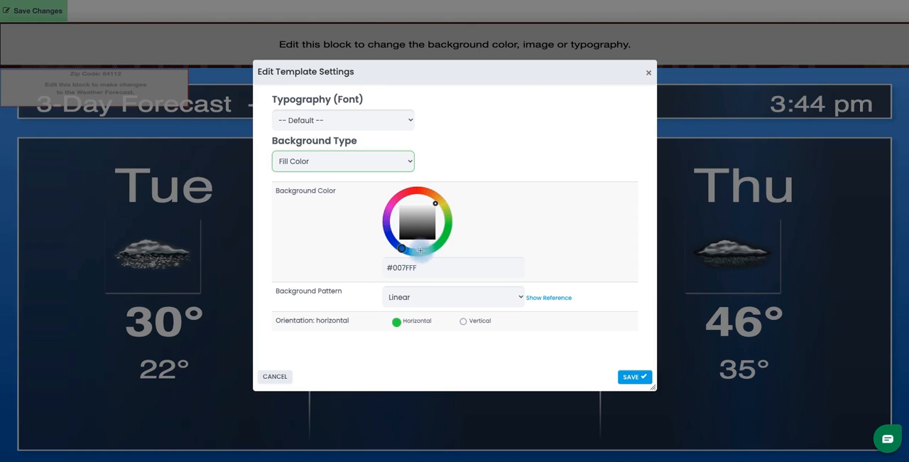
pyautogui.moveTo(401, 248); pyautogui.dragTo(386, 222)
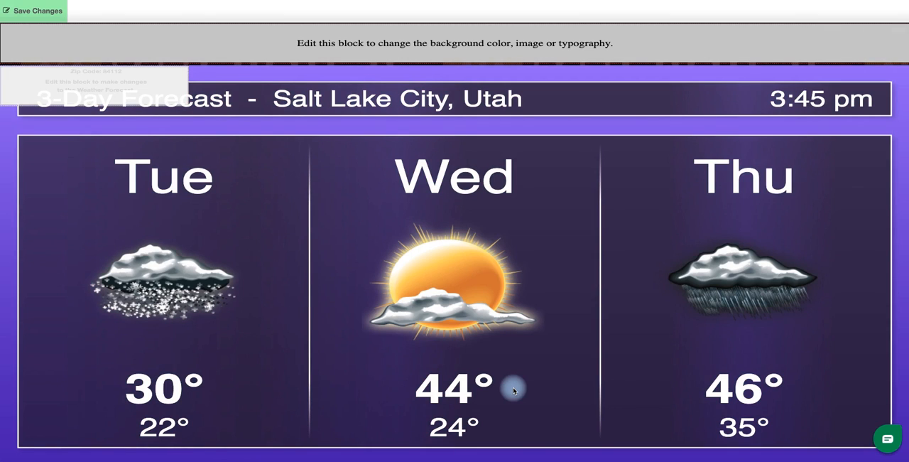
pyautogui.moveTo(247, 232)
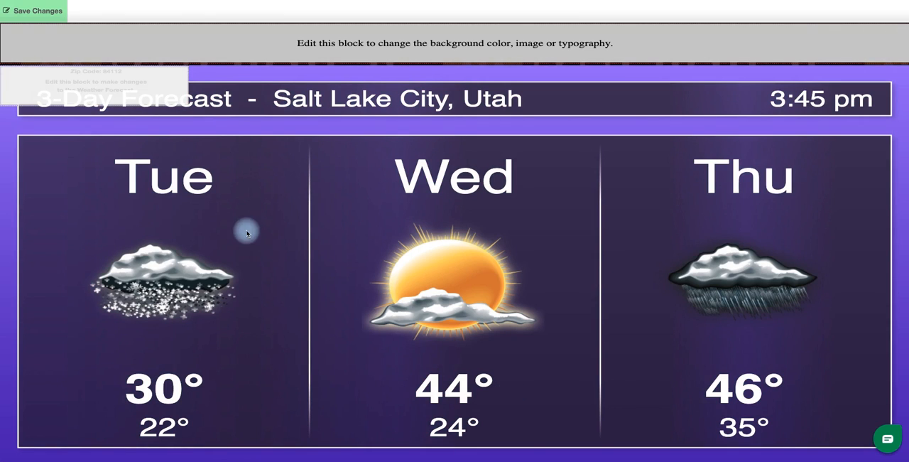
pyautogui.moveTo(199, 157)
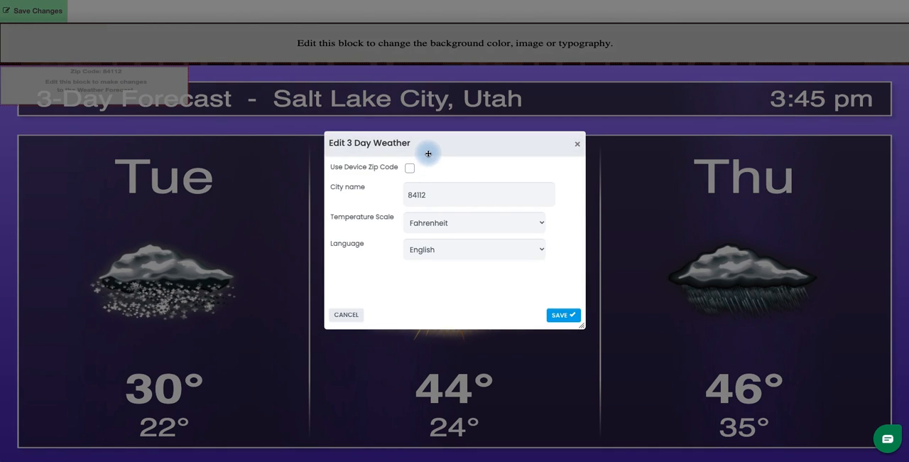
pyautogui.moveTo(445, 271)
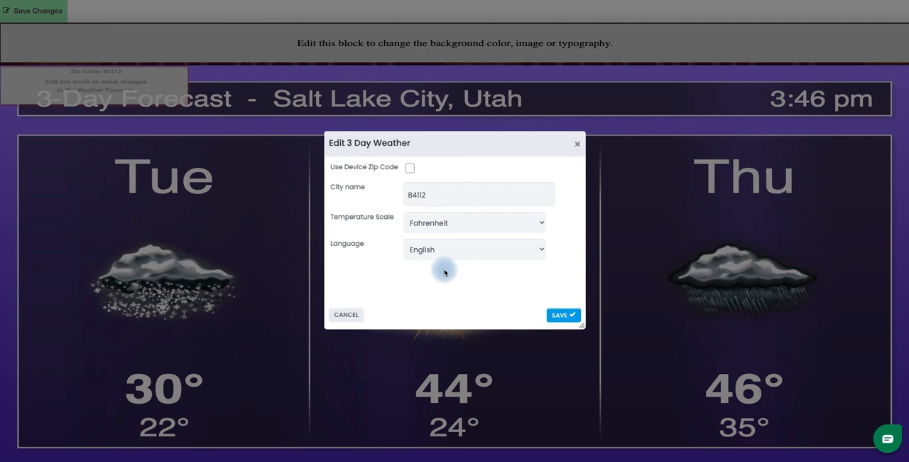
pyautogui.moveTo(374, 180)
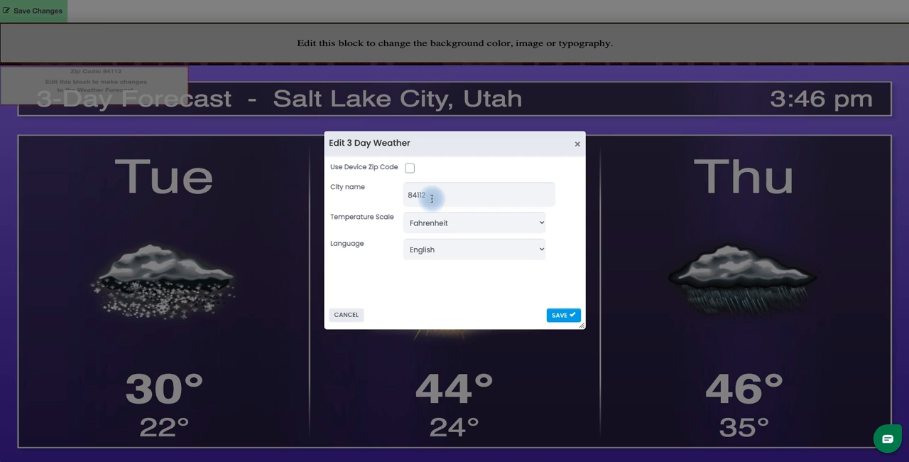
pyautogui.moveTo(467, 223)
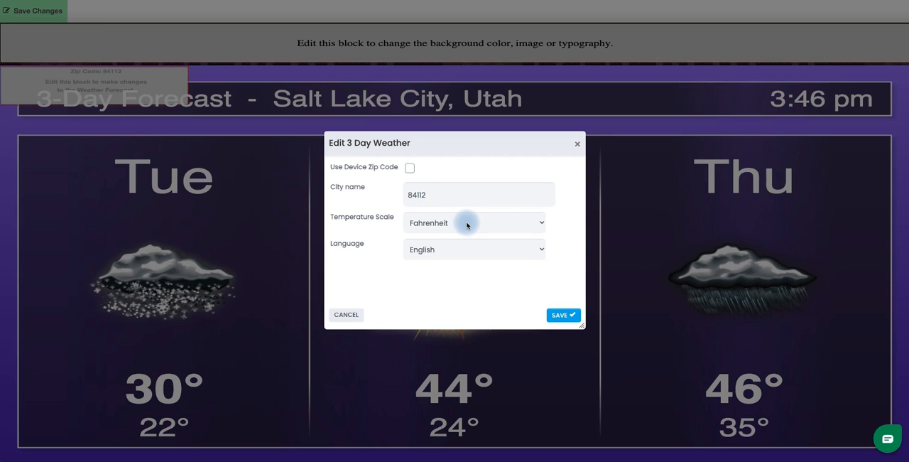
pyautogui.moveTo(466, 249)
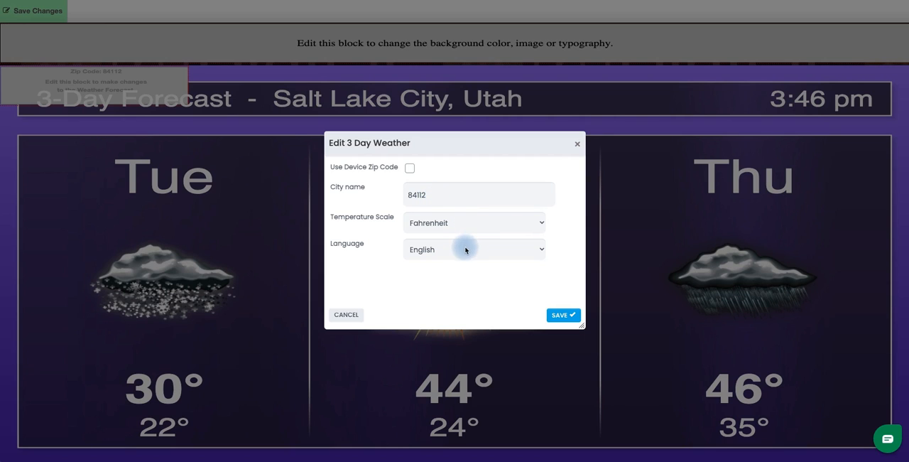
pyautogui.click(474, 248)
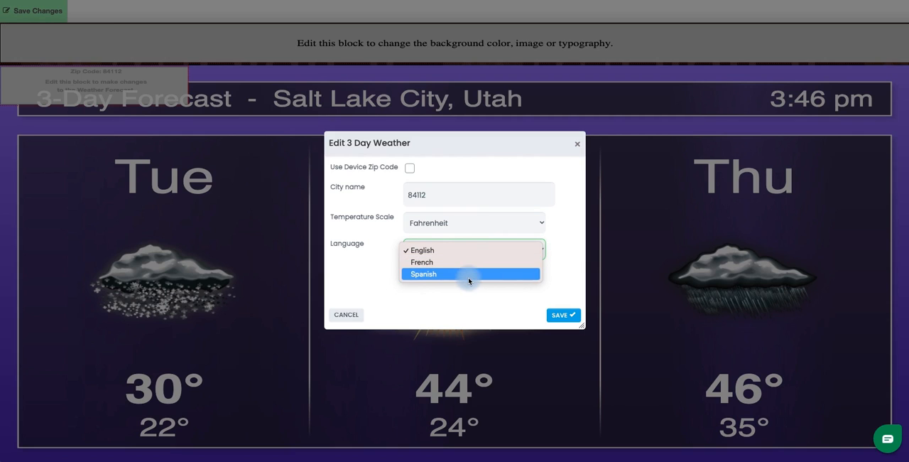
pyautogui.click(423, 250)
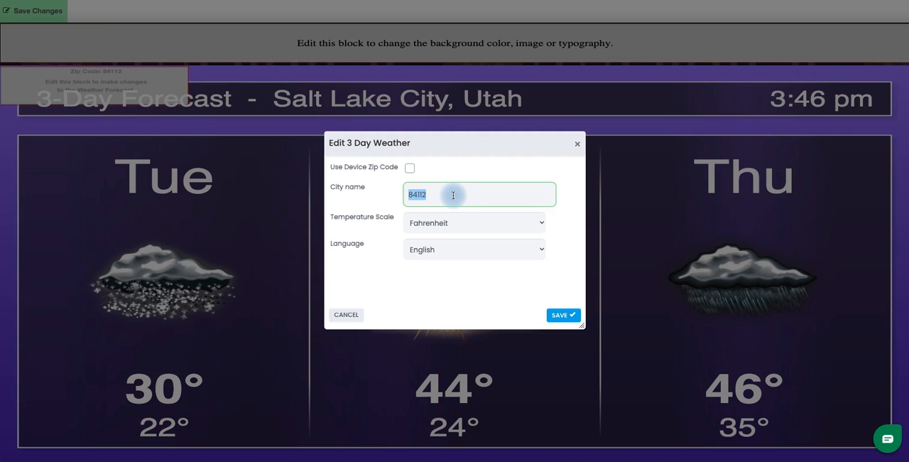
# - Set the forecast city to San Diego instead of 84112 and save the block
pyautogui.write('San Diego')
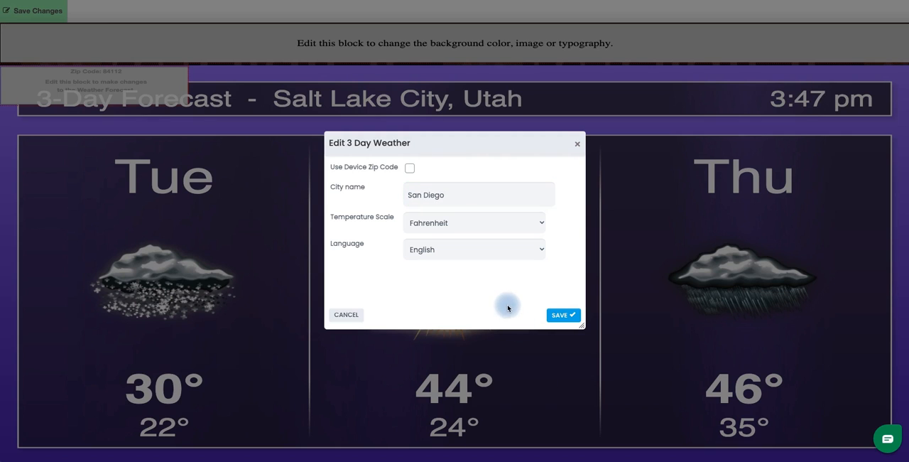
pyautogui.click(563, 314)
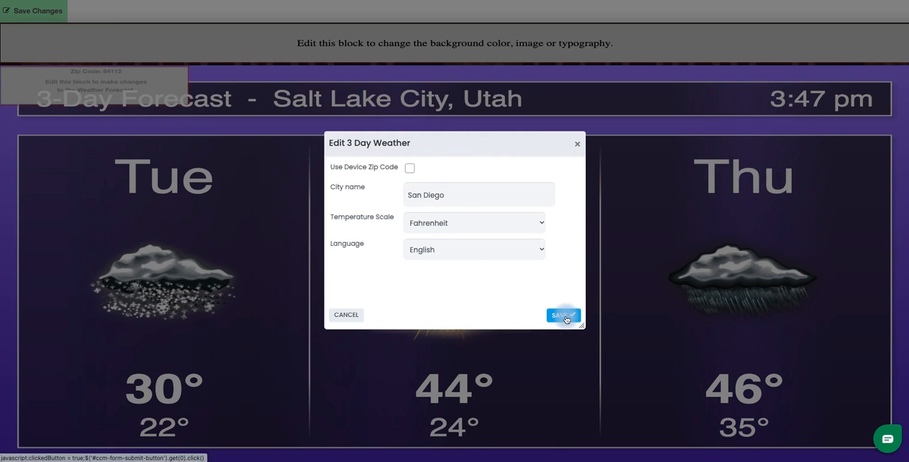
pyautogui.click(563, 315)
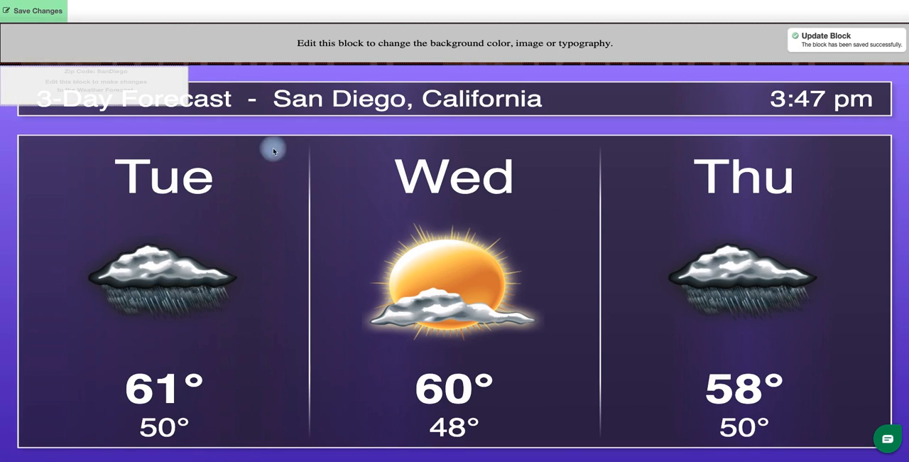
pyautogui.moveTo(533, 380)
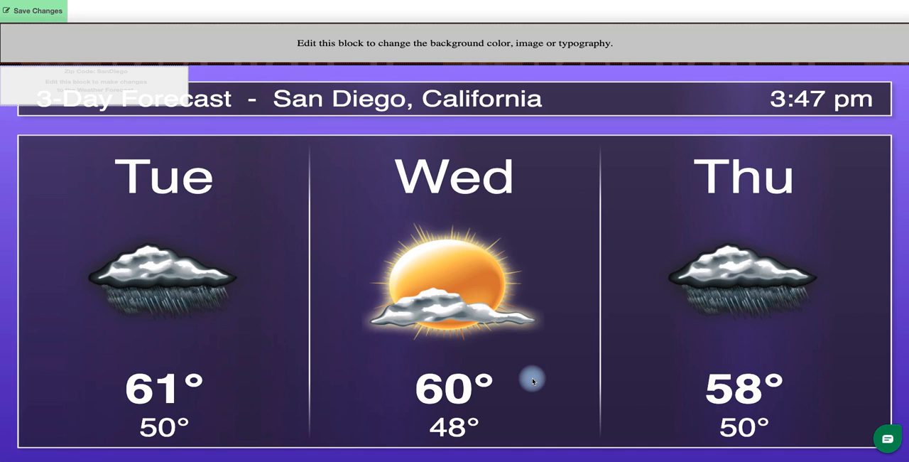
# - Commit the San Diego template edits as a version via Save Changes
pyautogui.click(39, 10)
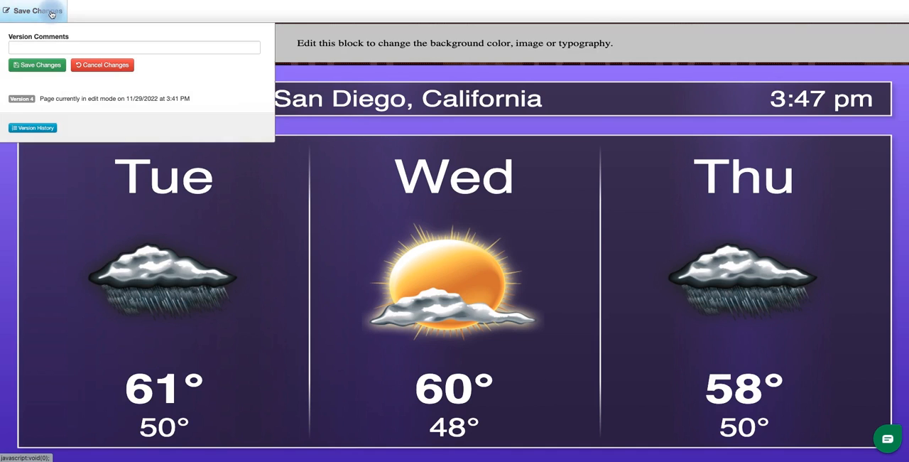
pyautogui.click(134, 47)
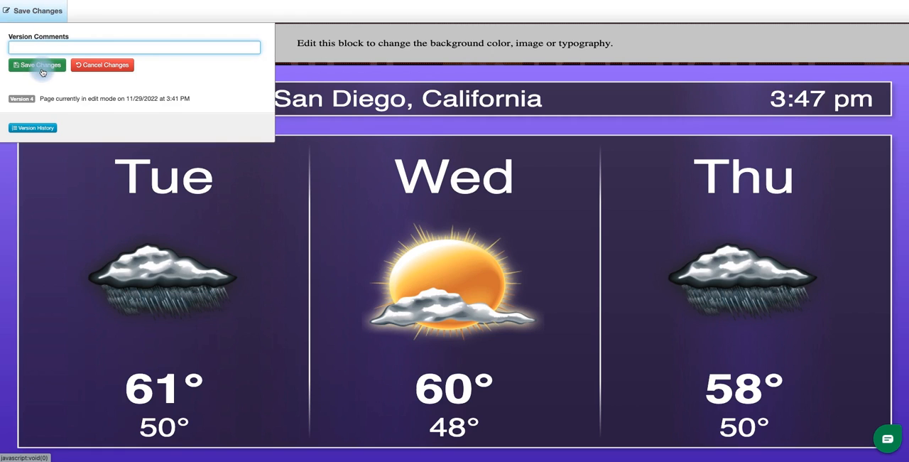
pyautogui.click(37, 65)
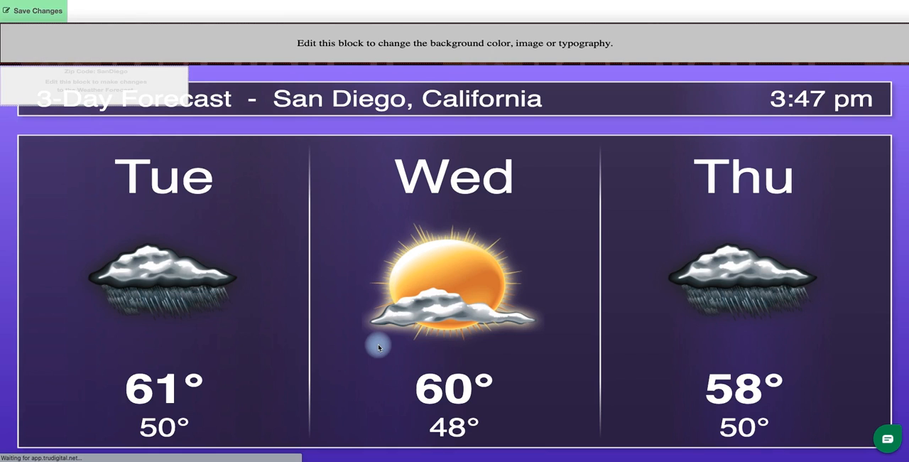
pyautogui.click(34, 9)
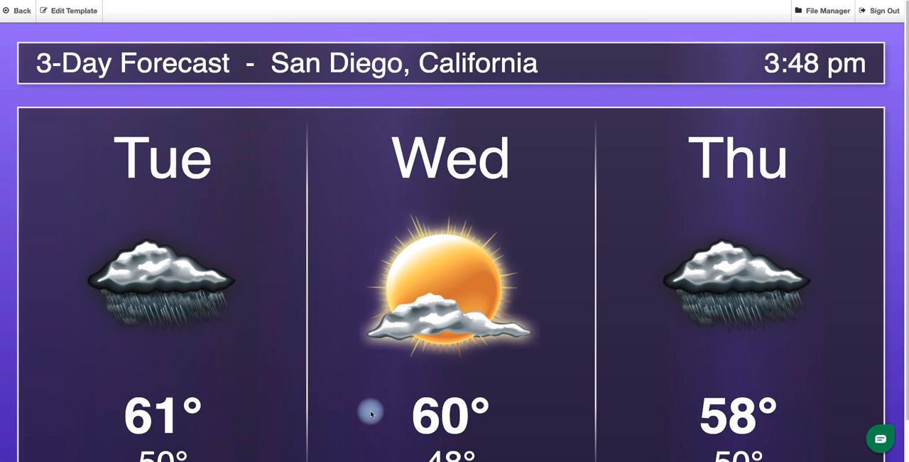
pyautogui.moveTo(29, 35)
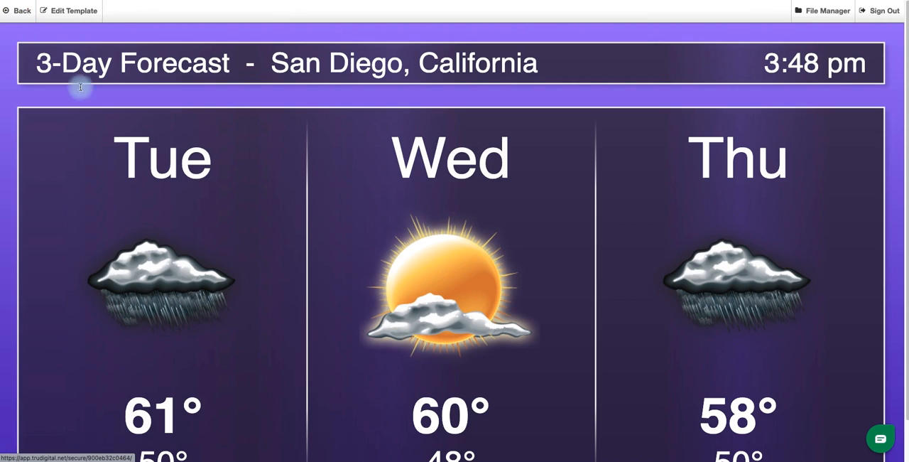
# - Go Back from the template preview to the Manage Playlist page
pyautogui.click(17, 10)
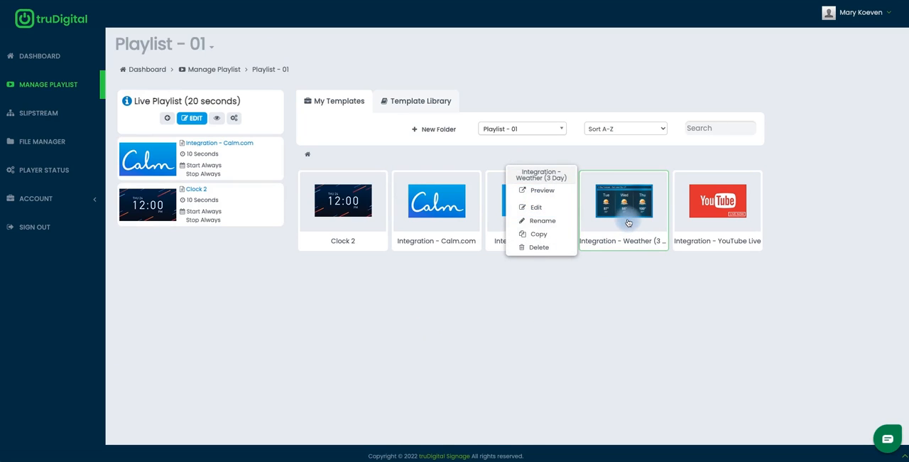
pyautogui.moveTo(627, 232)
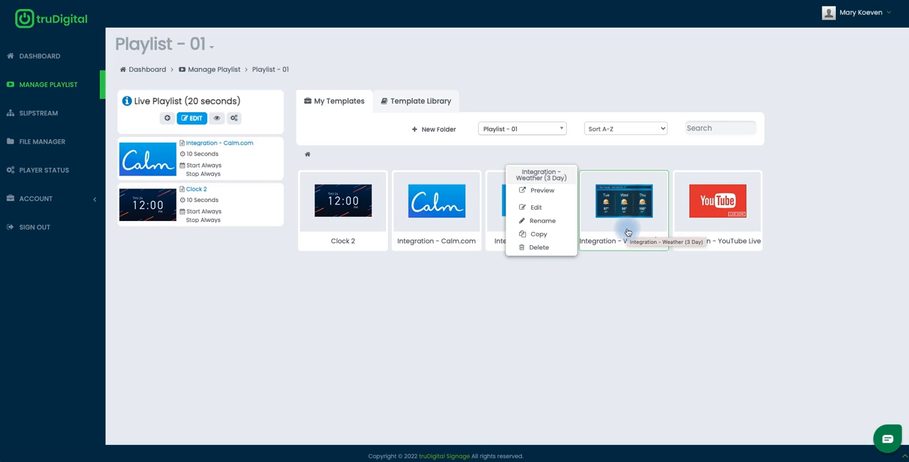
# - Rename Integration - Weather (3 Day) to 'San Diego Weather' and save
pyautogui.click(542, 221)
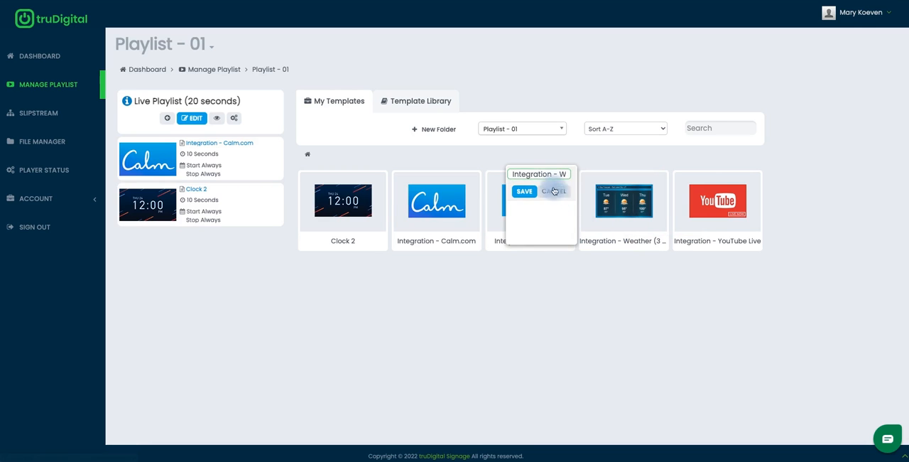
pyautogui.write('Sq')
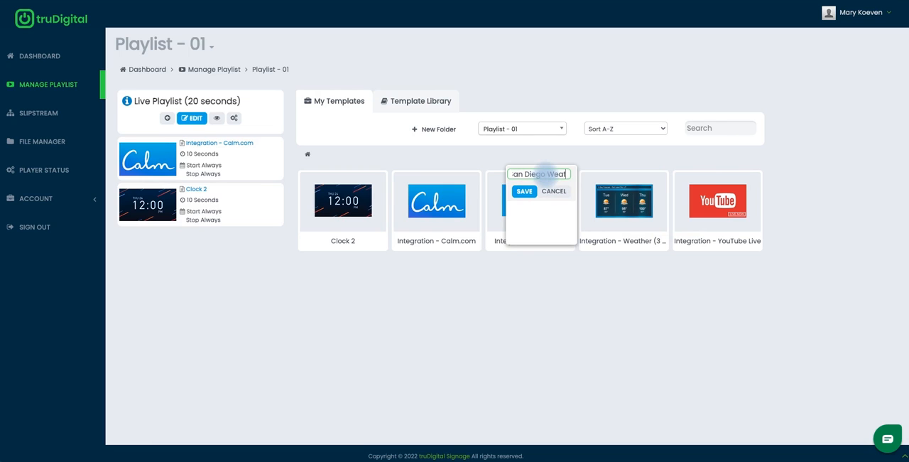
pyautogui.click(524, 191)
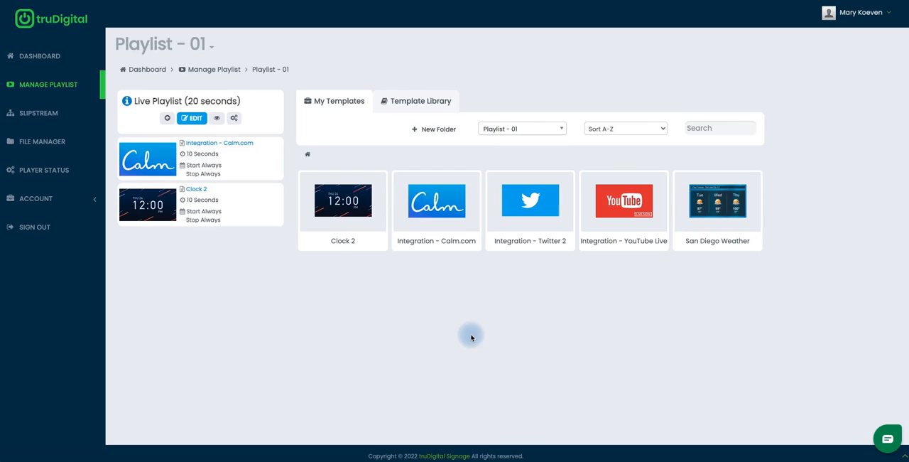
pyautogui.moveTo(748, 267)
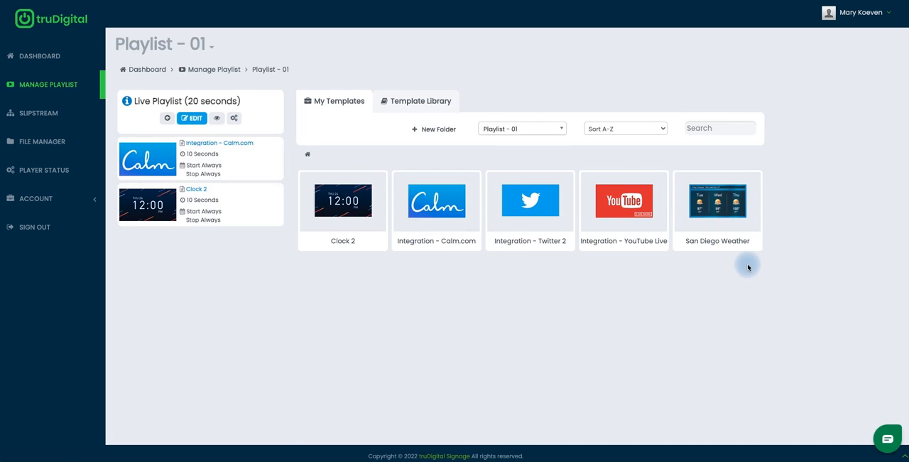
pyautogui.moveTo(728, 279)
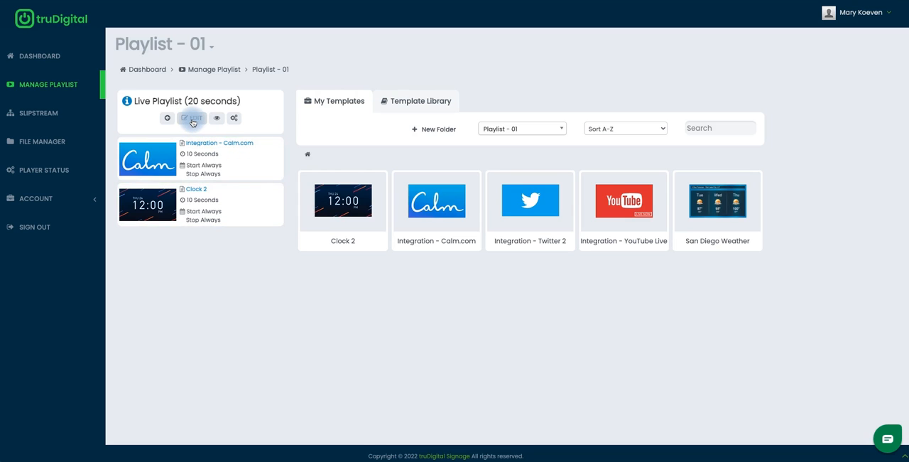
# - Start editing Playlist - 01's live playlist to add San Diego Weather
pyautogui.click(191, 118)
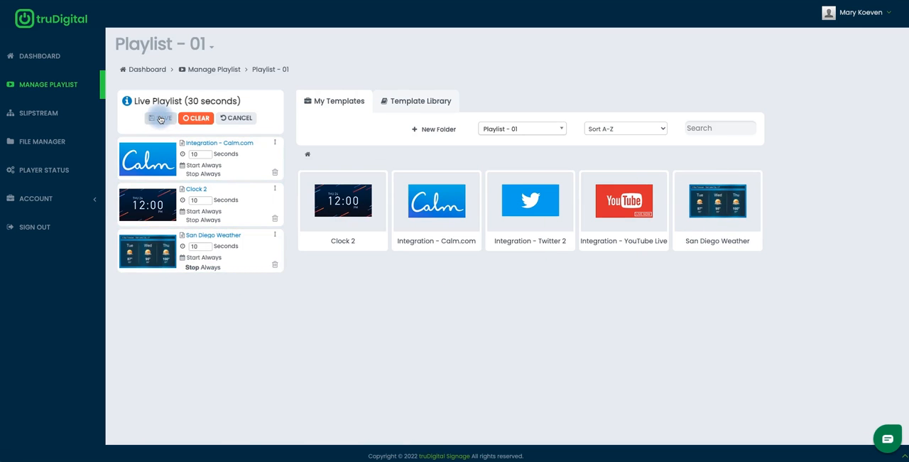
# - Save the 30-second live playlist with San Diego Weather, then dismiss the success banner
pyautogui.click(159, 118)
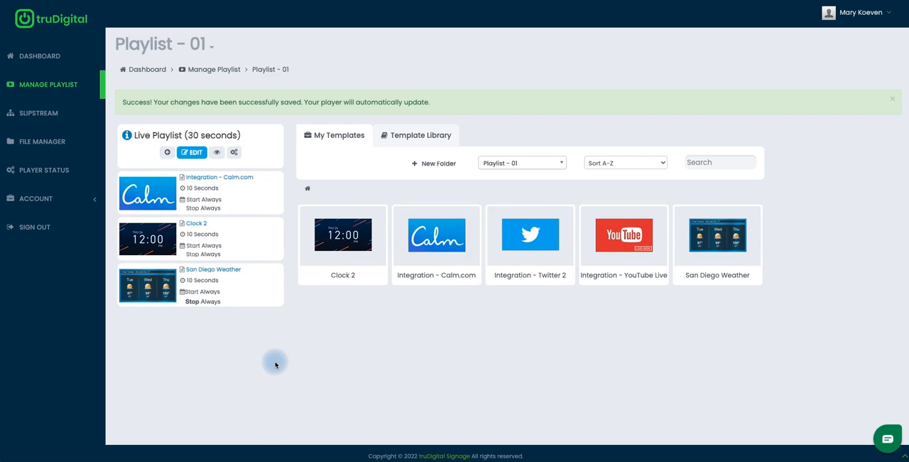
pyautogui.moveTo(269, 341)
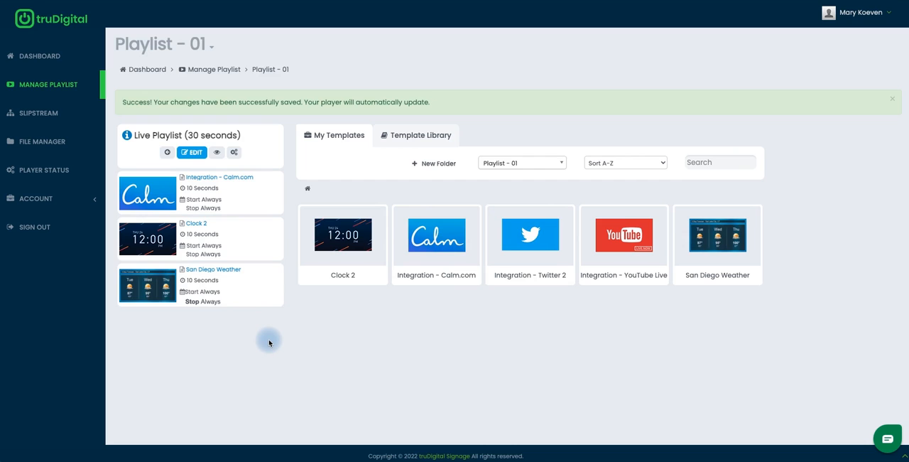
pyautogui.click(892, 98)
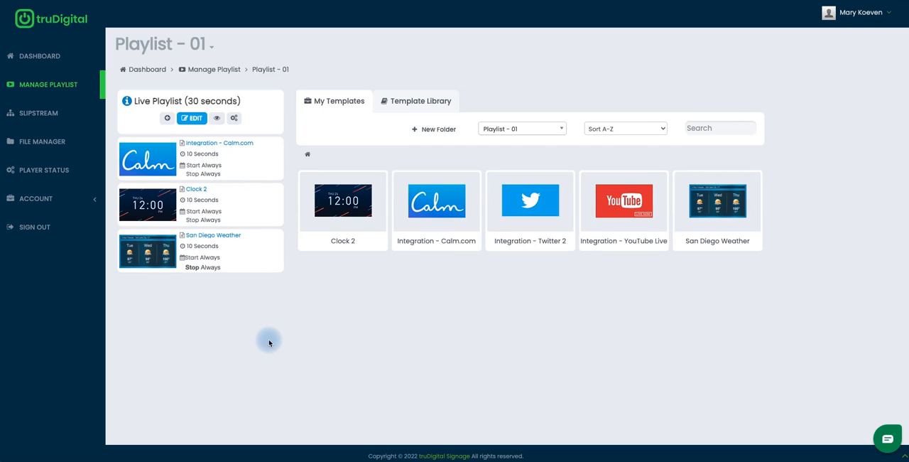